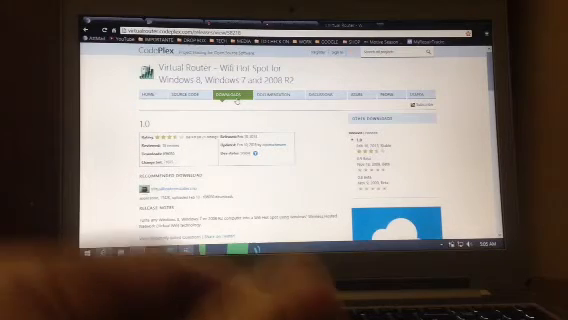
Step: Download Virtual Router for Windows from the Softpedia page
scroll(down, 3)
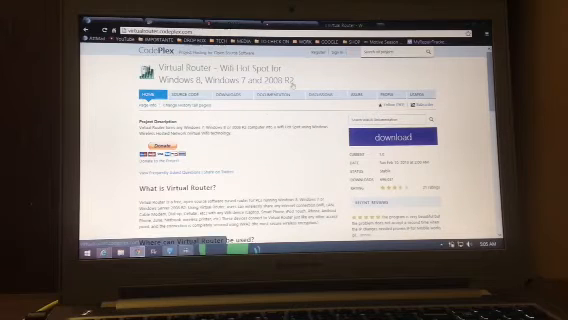
click(380, 138)
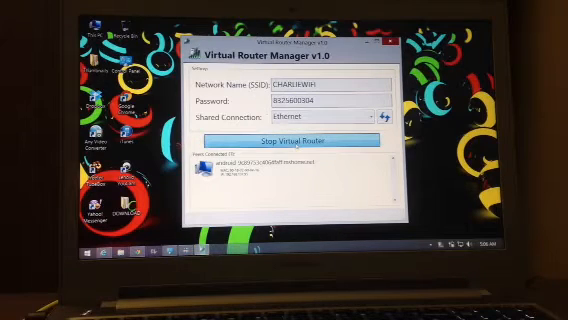
Step: Enter CHARLIEWIFI as the network name (SSID) and fill in the hotspot password
click(288, 138)
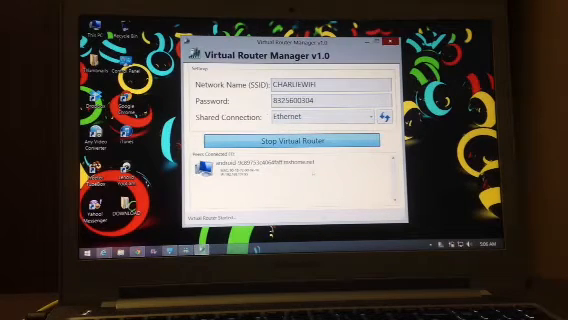
click(302, 140)
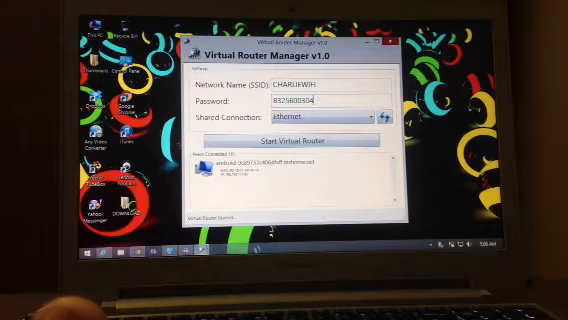
Step: Share the Ethernet connection and start the CHARLIEWIFI hotspot broadcasting
click(320, 120)
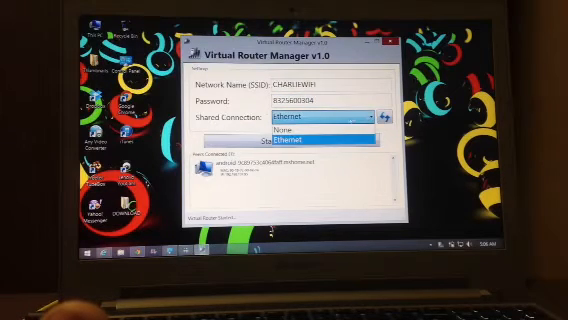
click(300, 138)
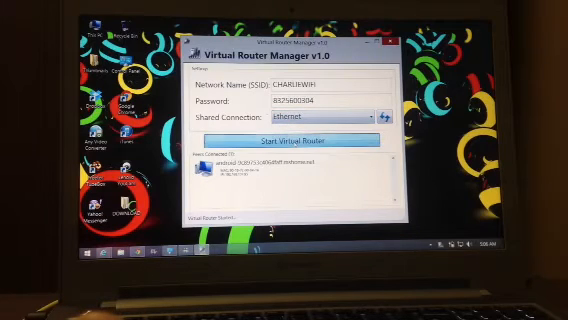
click(286, 138)
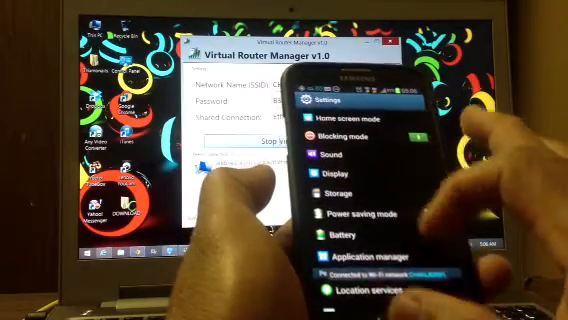
Step: On the phone's Wi-Fi settings, view the connected CHARLIEWIFI network's details
scroll(down, 3)
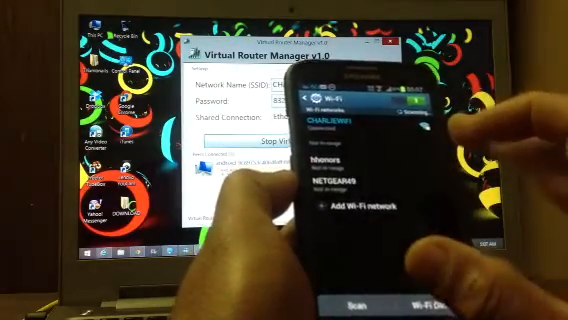
click(340, 120)
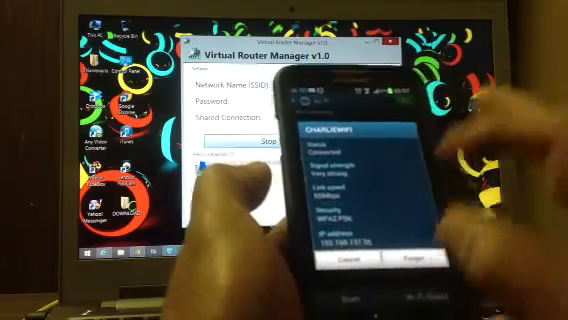